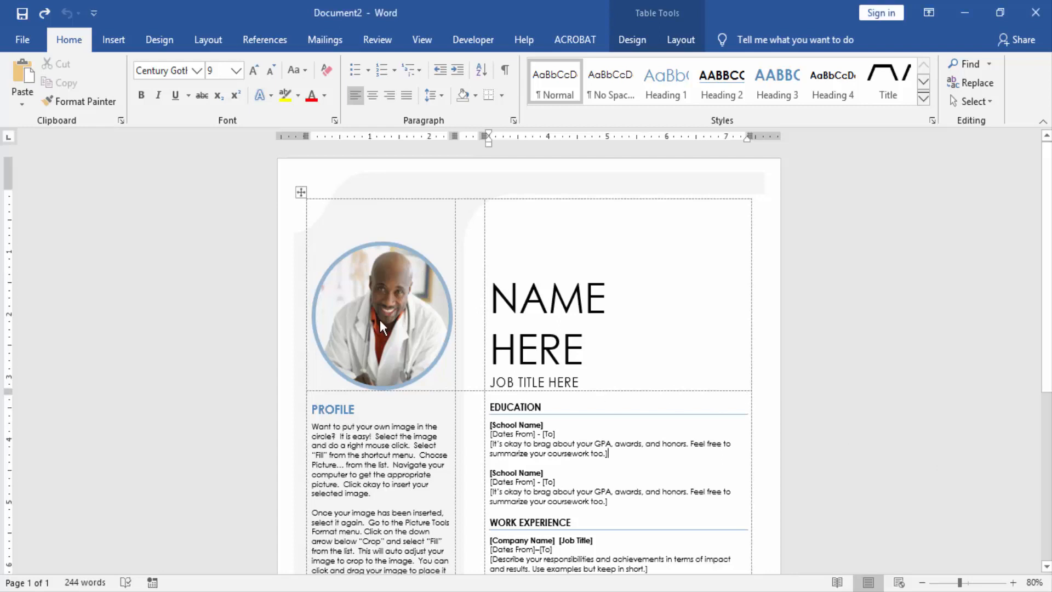
- Select the circular profile photo and choose Shape Fill > Picture to fill it with an image
{"action": "left_click", "coordinate": [382, 315]}
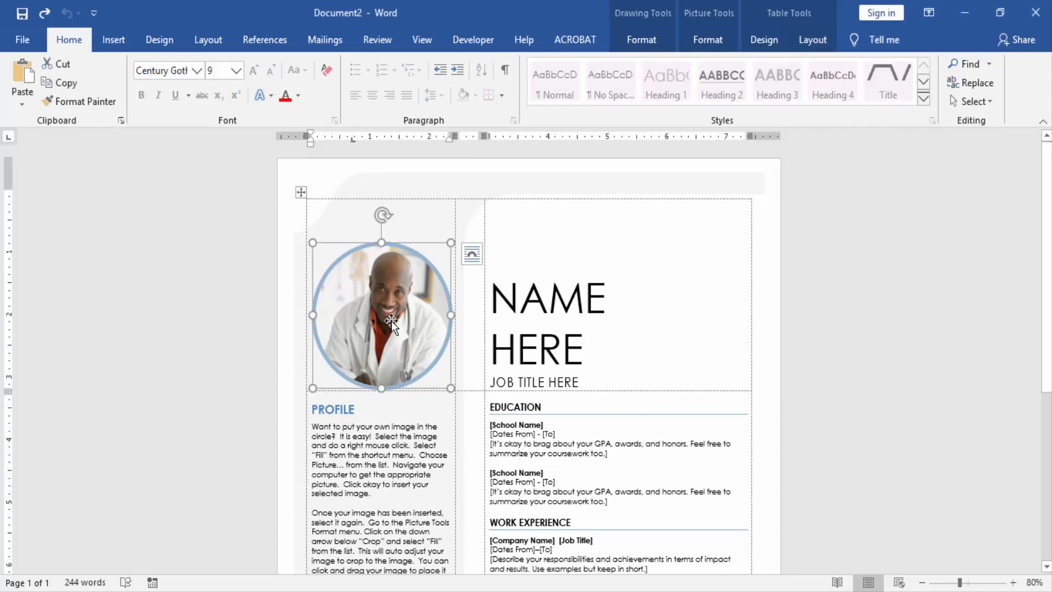
{"action": "left_click", "coordinate": [641, 39]}
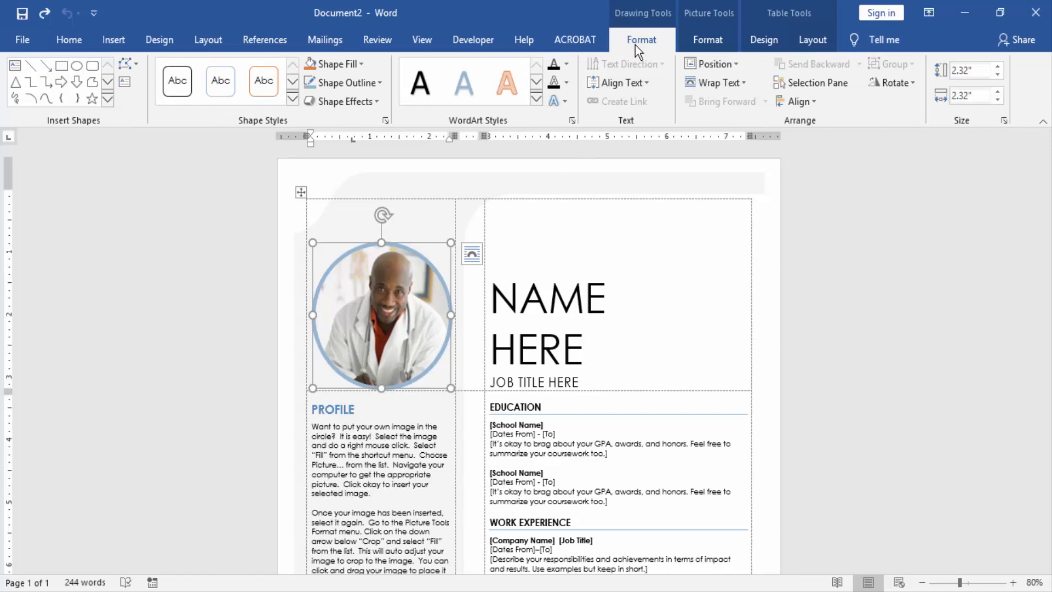
{"action": "left_click", "coordinate": [335, 64]}
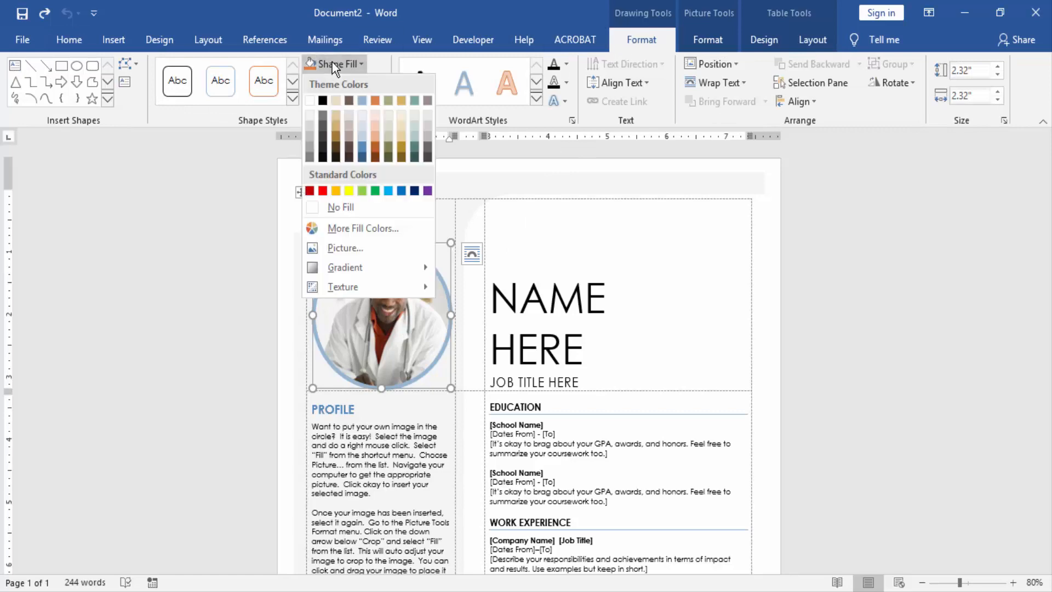
{"action": "mouse_move", "coordinate": [344, 248]}
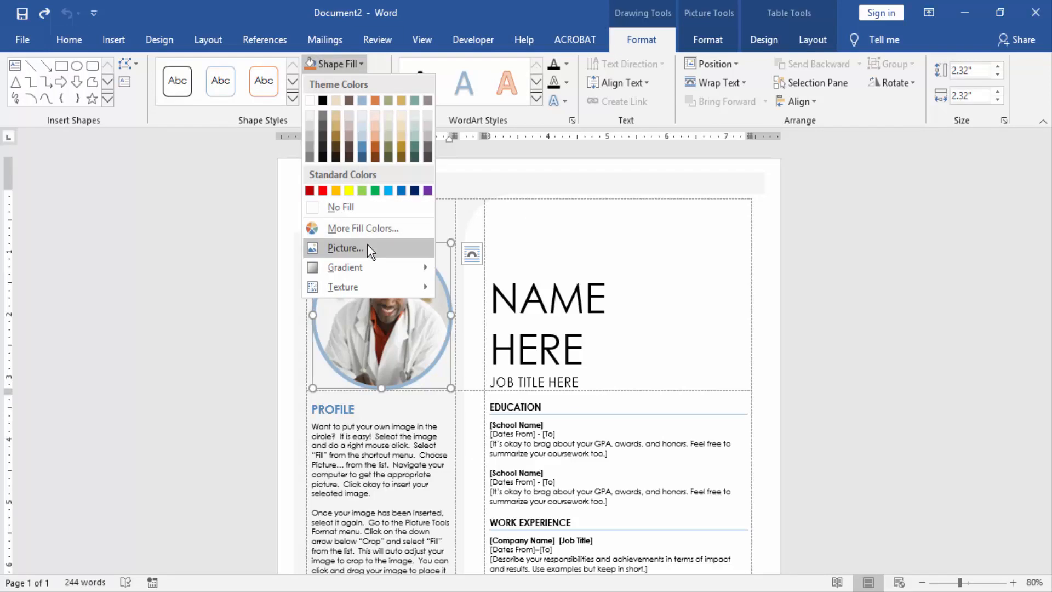
{"action": "left_click", "coordinate": [344, 247]}
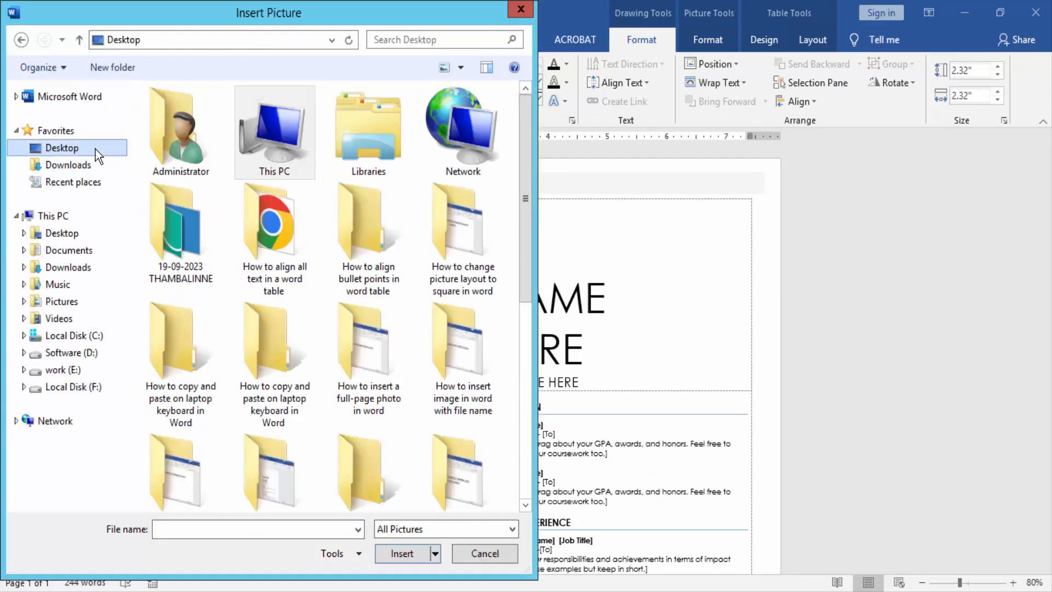
{"action": "mouse_move", "coordinate": [532, 217]}
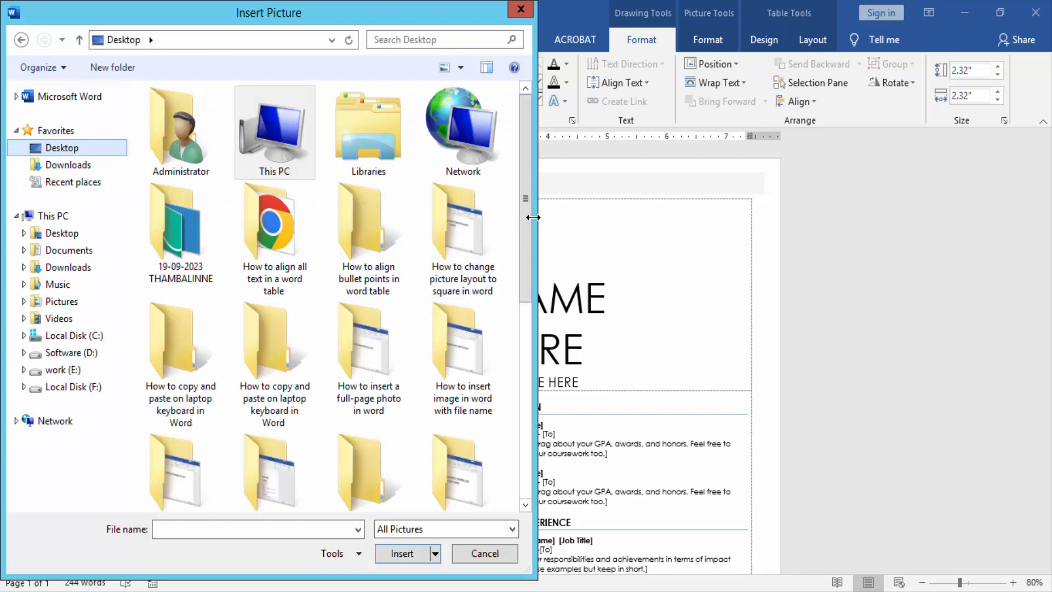
- Pick the pexels-chris-john-7644635 photo of the toddler in red from the Desktop
{"action": "scroll", "scroll_direction": "down", "scroll_amount": 3}
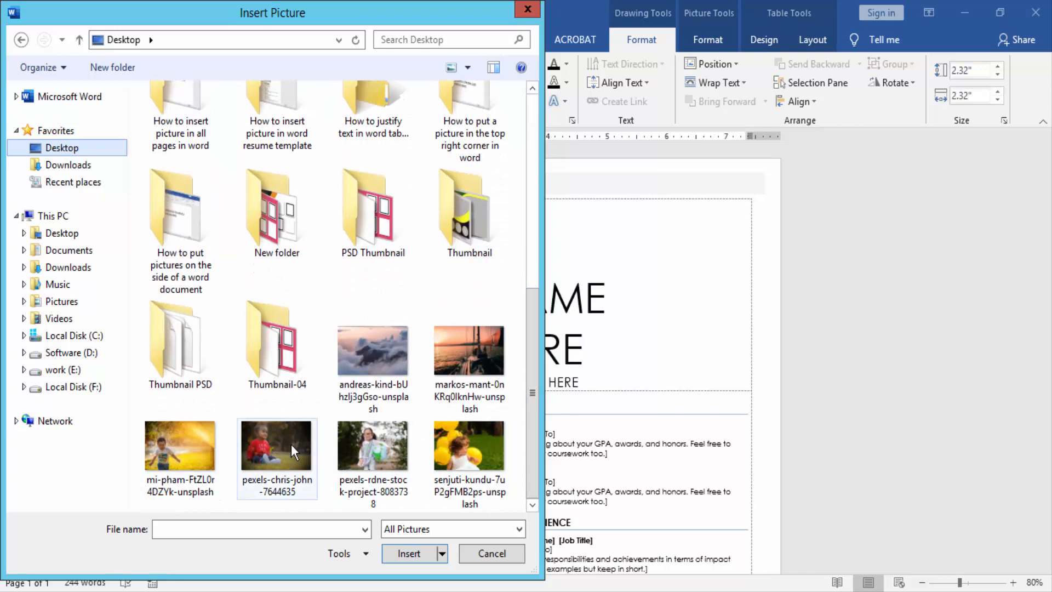
{"action": "left_click", "coordinate": [407, 553]}
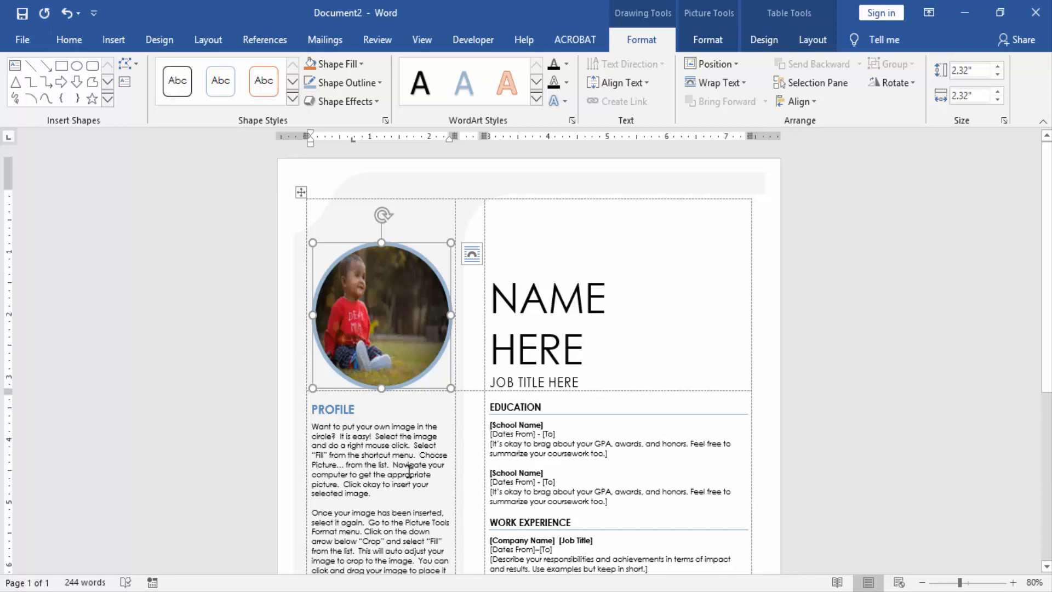
{"action": "mouse_move", "coordinate": [432, 374]}
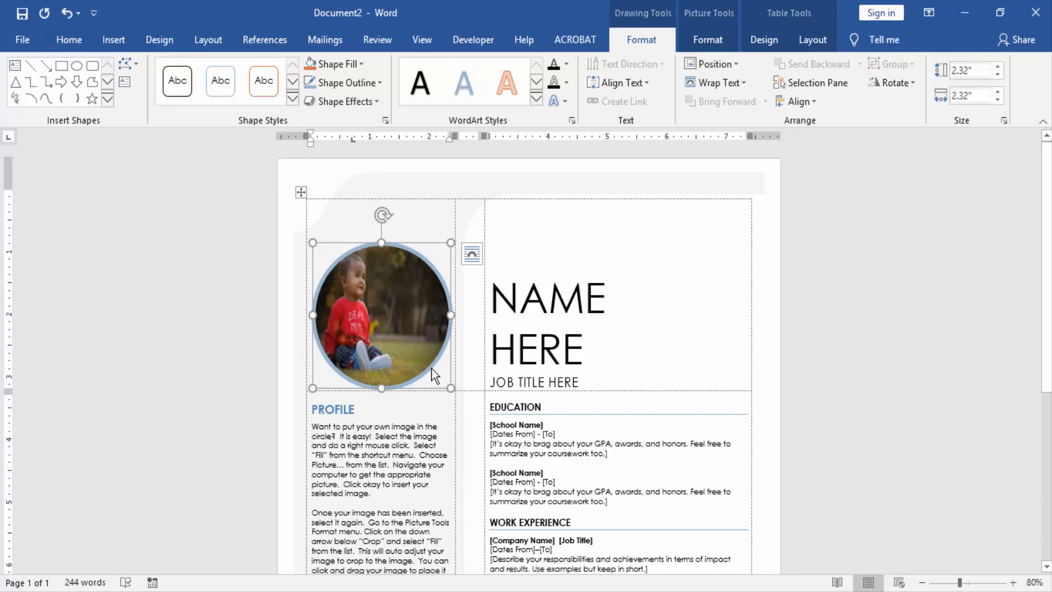
{"action": "mouse_move", "coordinate": [701, 87]}
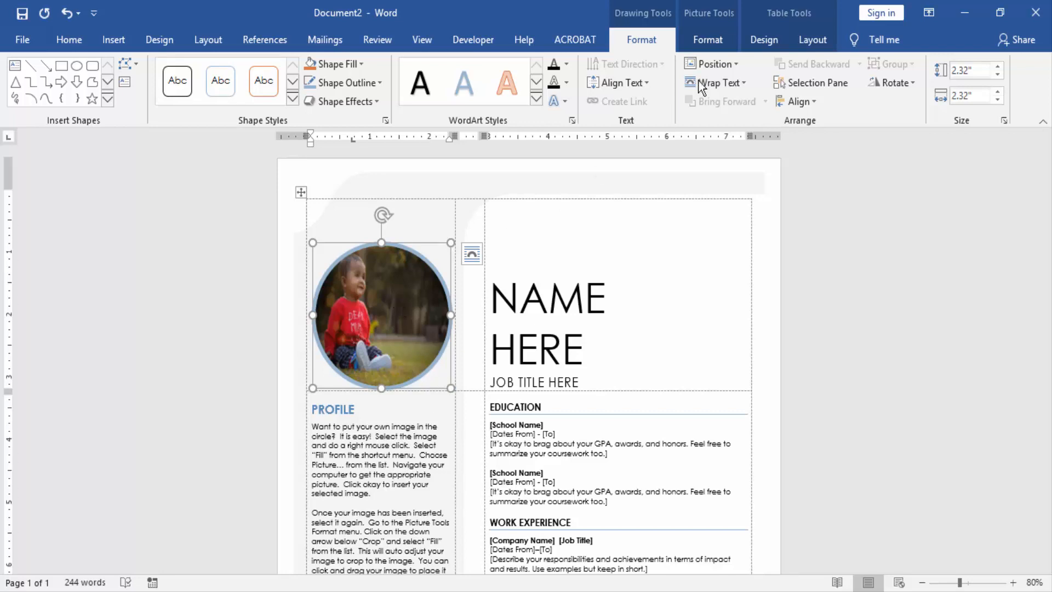
- Enter Crop mode on the newly inserted toddler profile photo via Picture Tools Format
{"action": "left_click", "coordinate": [706, 40]}
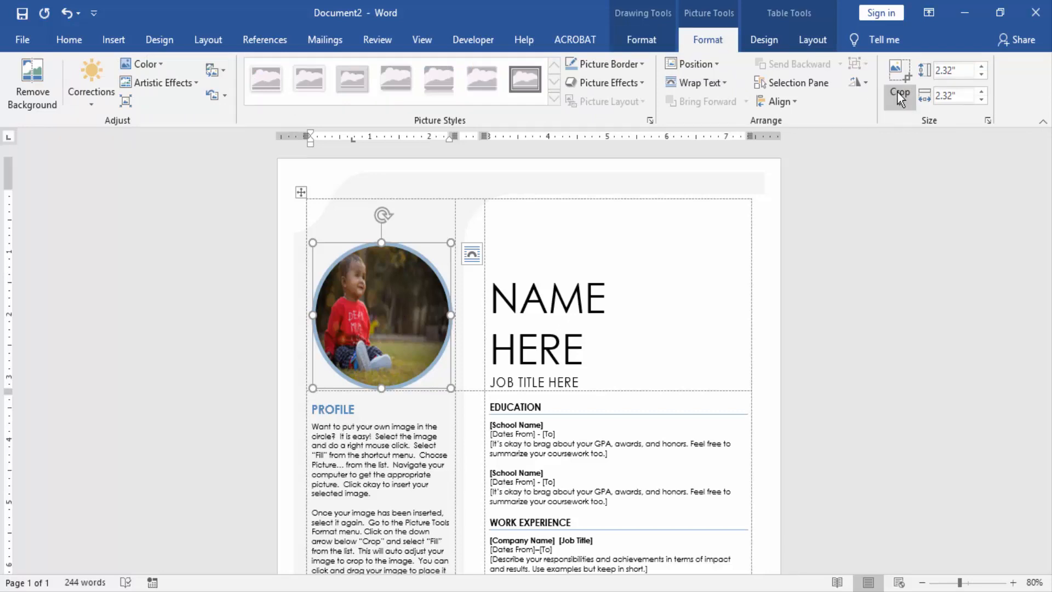
{"action": "left_click", "coordinate": [900, 94]}
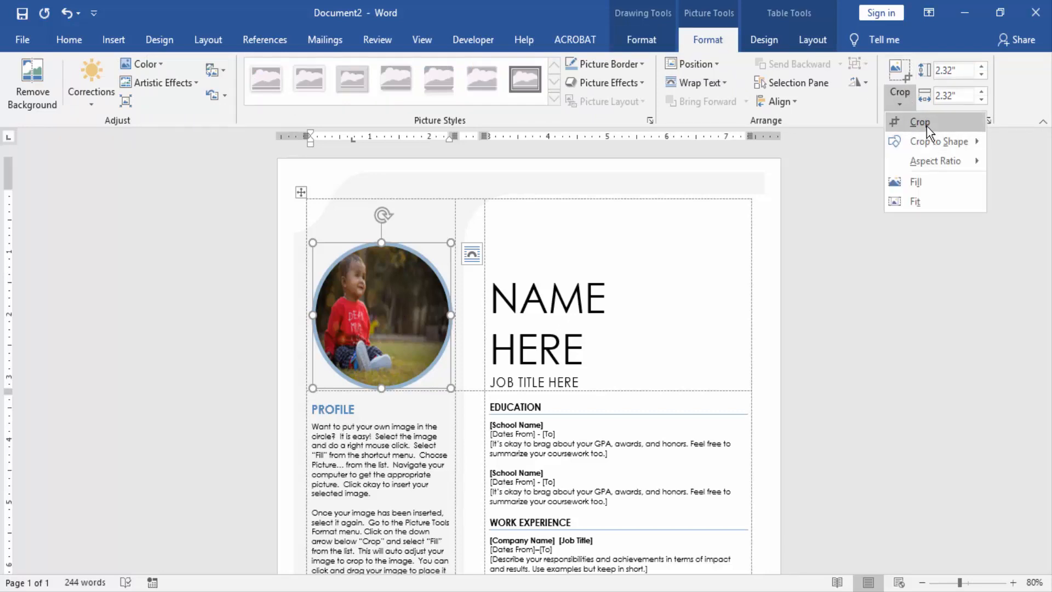
{"action": "left_click", "coordinate": [919, 121]}
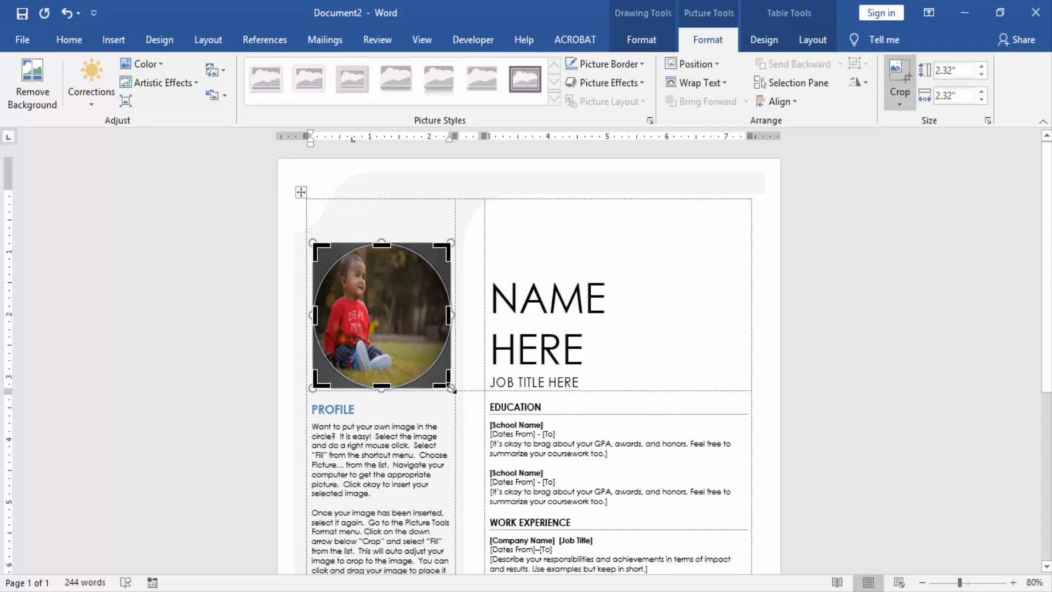